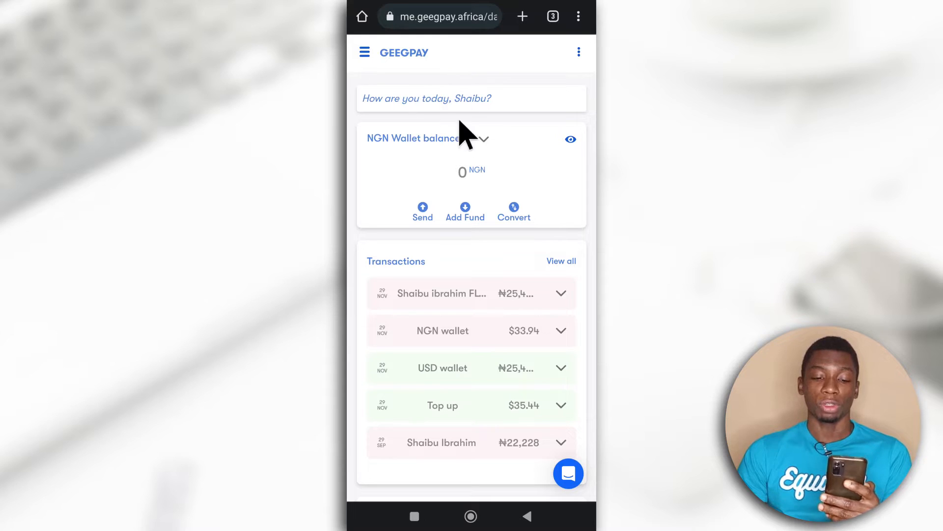
{"action": "mouse_move", "coordinate": [374, 117]}
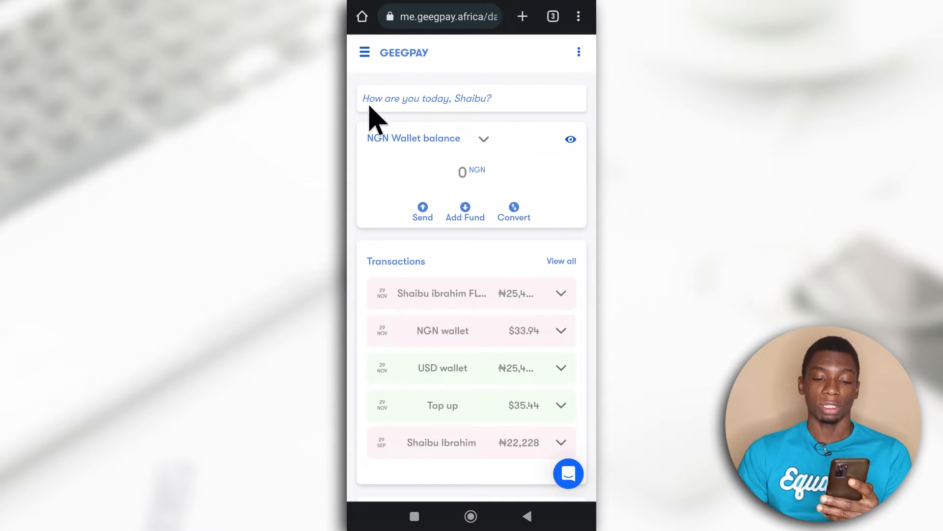
{"action": "mouse_move", "coordinate": [442, 151]}
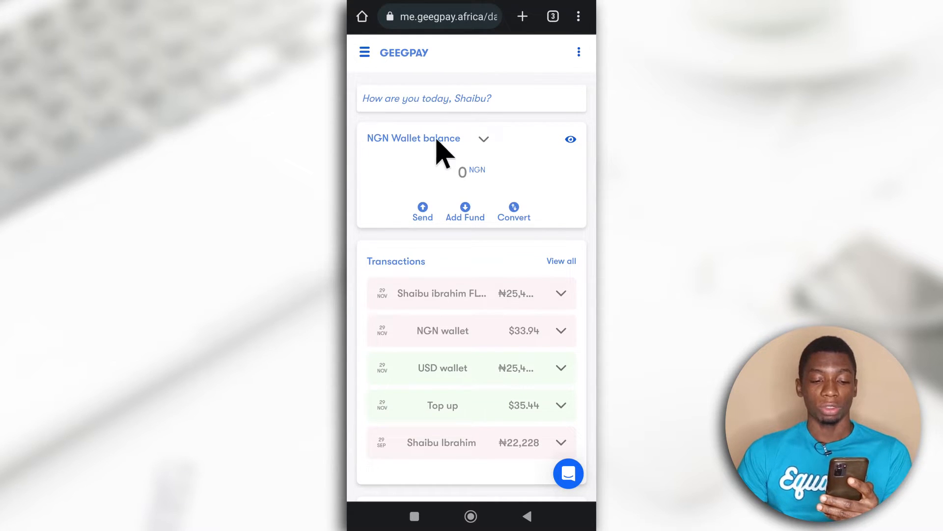
Step: Keep the NGN wallet selected on the dashboard and start adding funds to it
{"action": "left_click", "coordinate": [483, 139]}
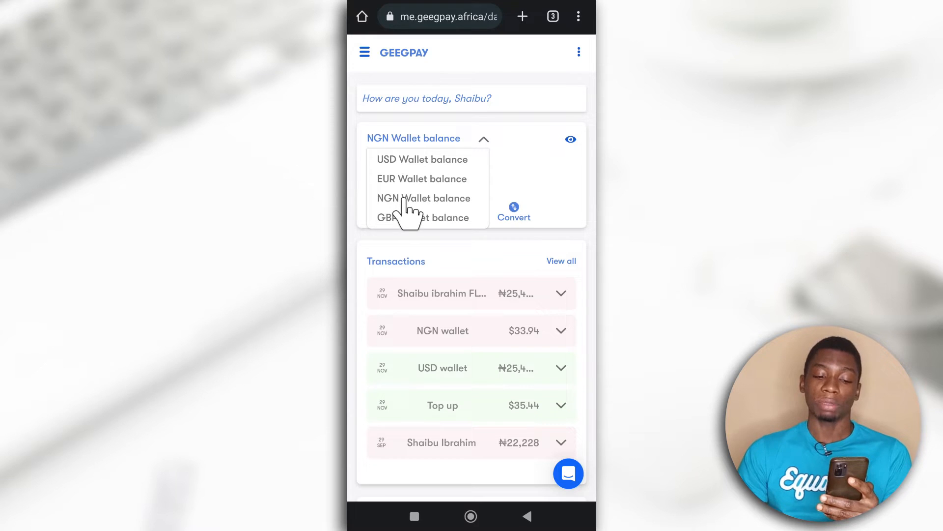
{"action": "left_click", "coordinate": [423, 197]}
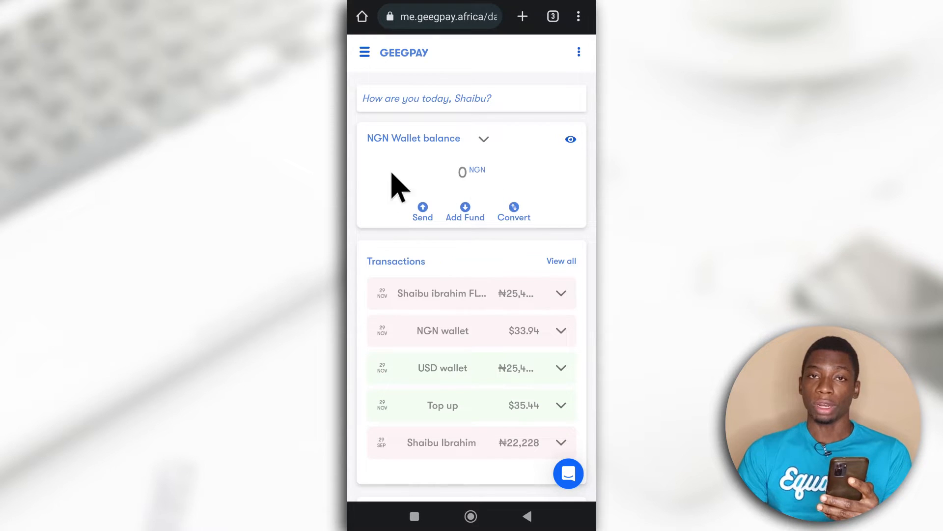
{"action": "mouse_move", "coordinate": [465, 238]}
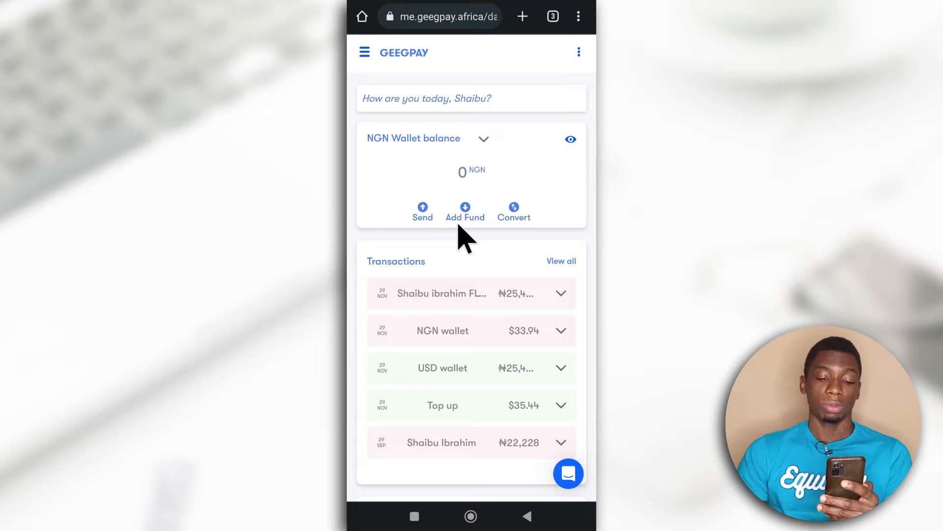
{"action": "left_click", "coordinate": [465, 210]}
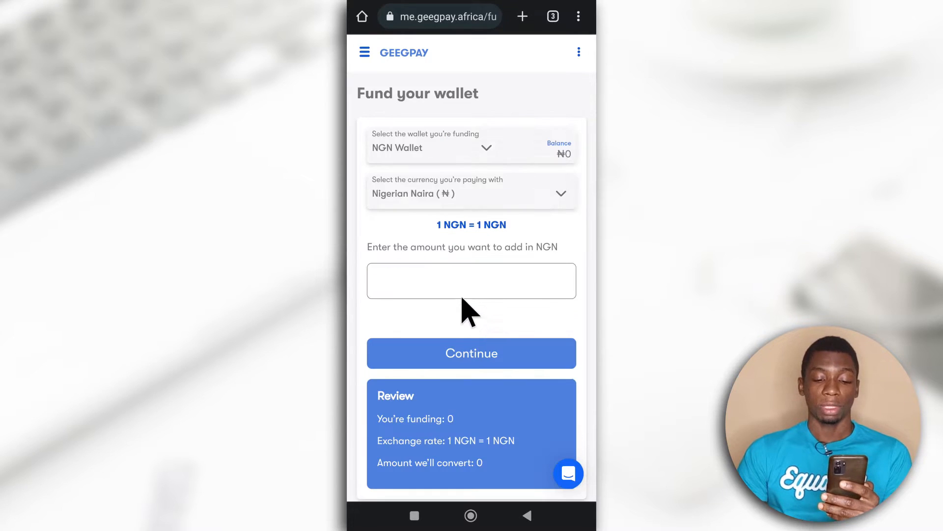
{"action": "mouse_move", "coordinate": [470, 301]}
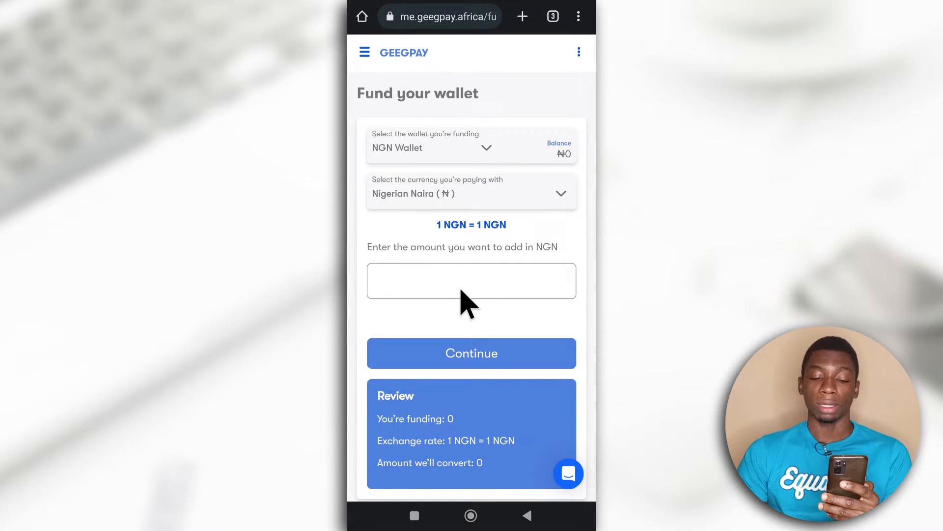
Step: Request a ₦5,000 top-up by bank transfer and bring up the account details to pay into
{"action": "left_click", "coordinate": [471, 280]}
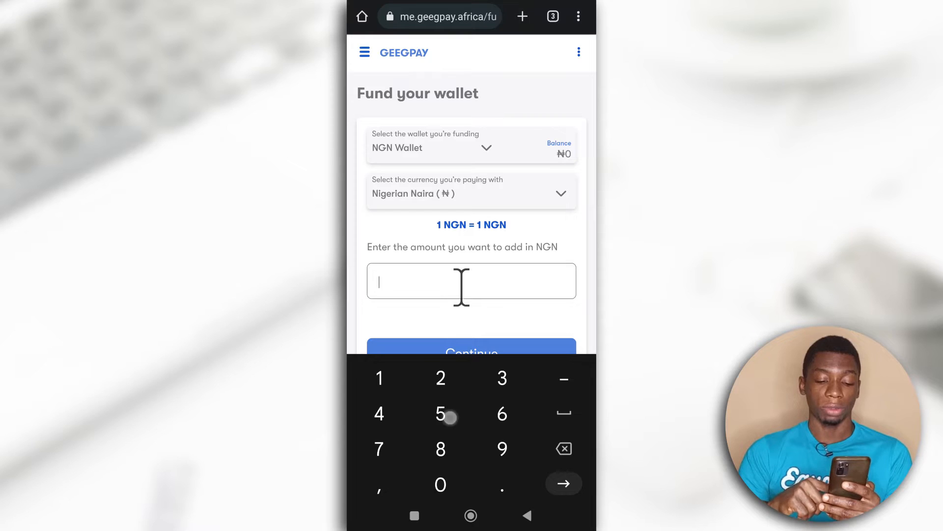
{"action": "type", "text": "5000"}
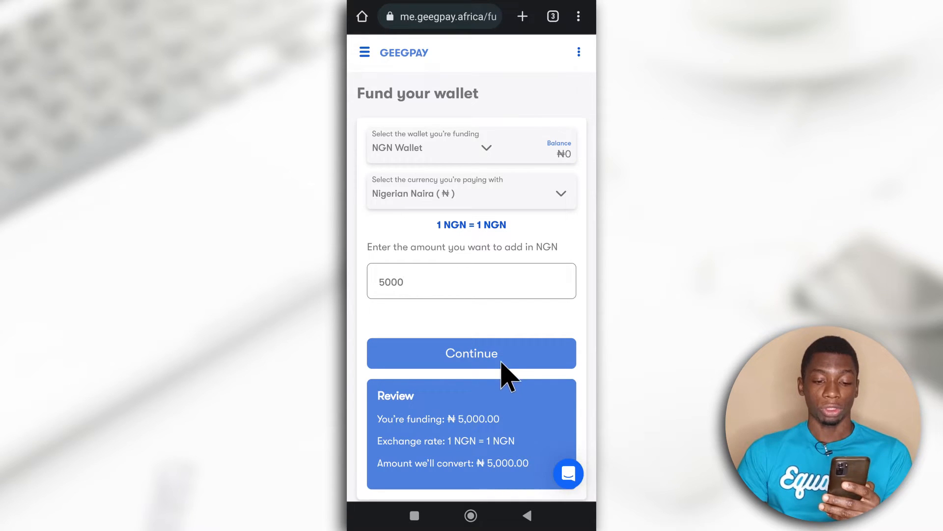
{"action": "left_click", "coordinate": [470, 353]}
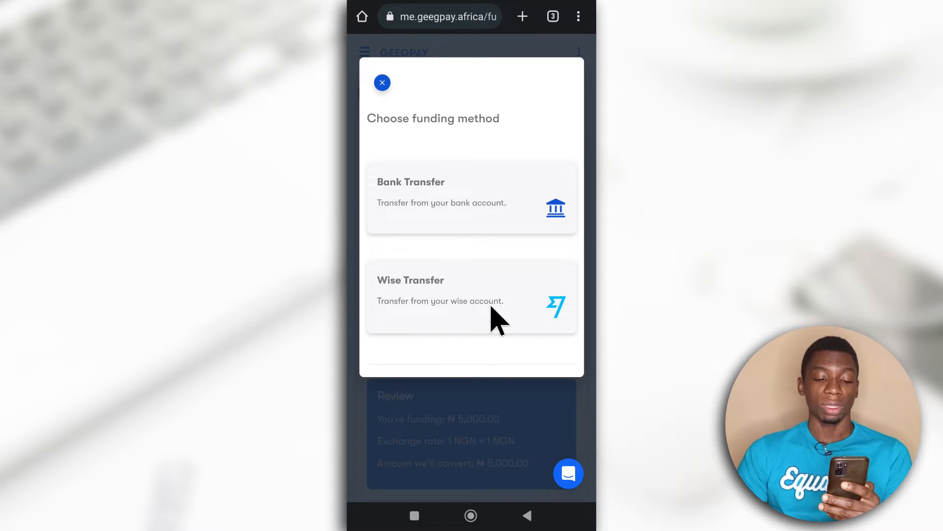
{"action": "left_click", "coordinate": [471, 197]}
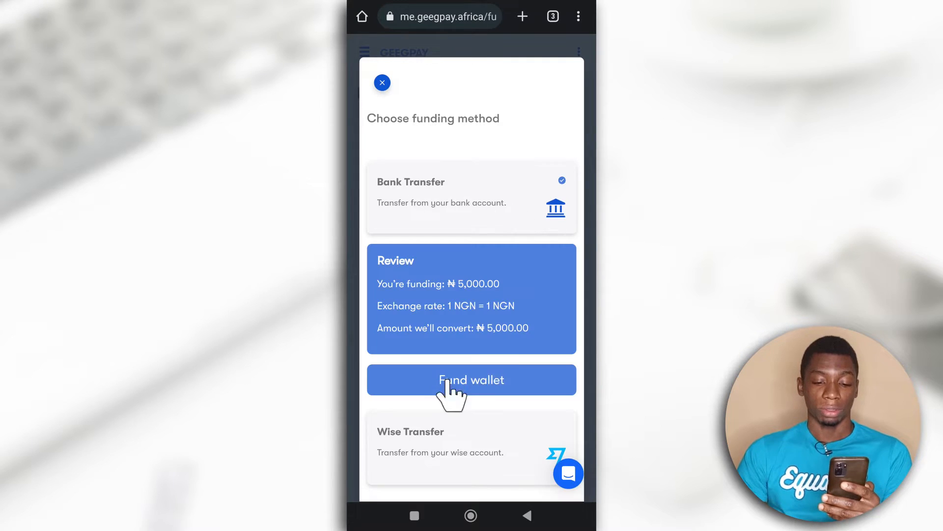
{"action": "mouse_move", "coordinate": [490, 400]}
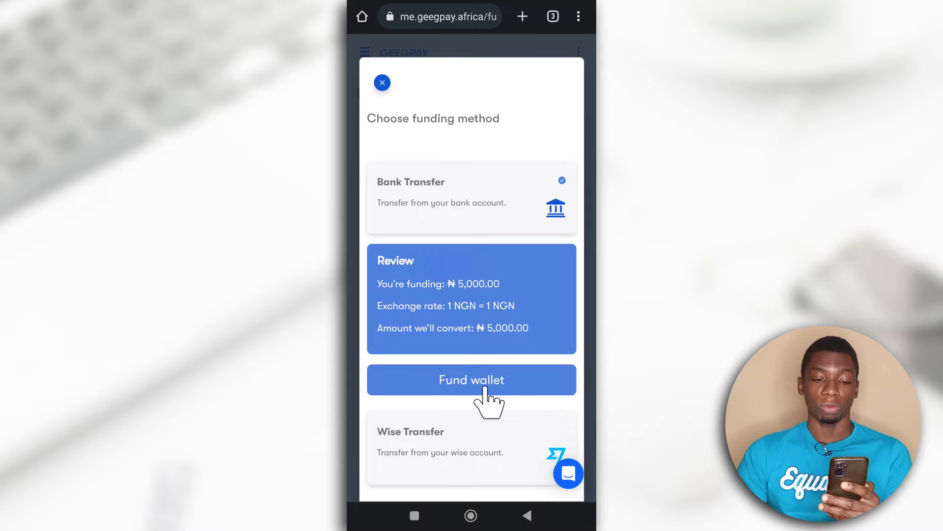
{"action": "left_click", "coordinate": [471, 379]}
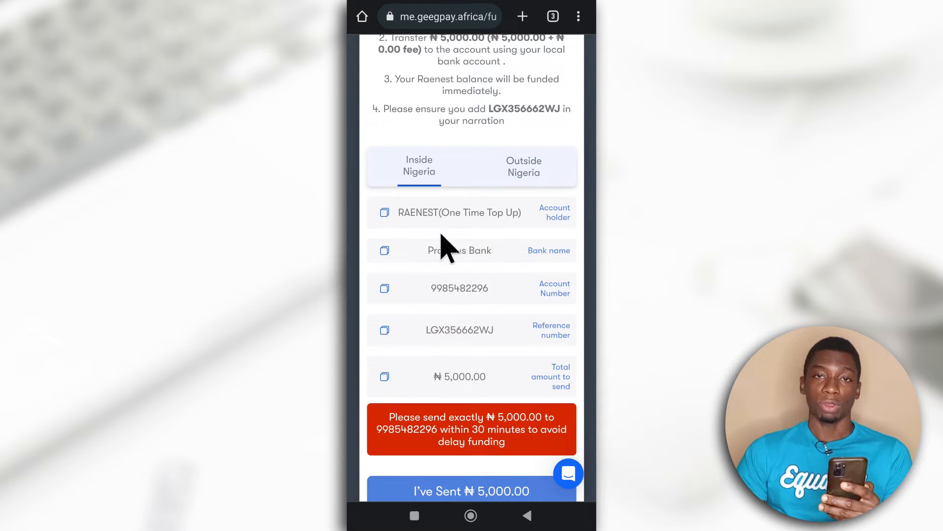
{"action": "mouse_move", "coordinate": [394, 274]}
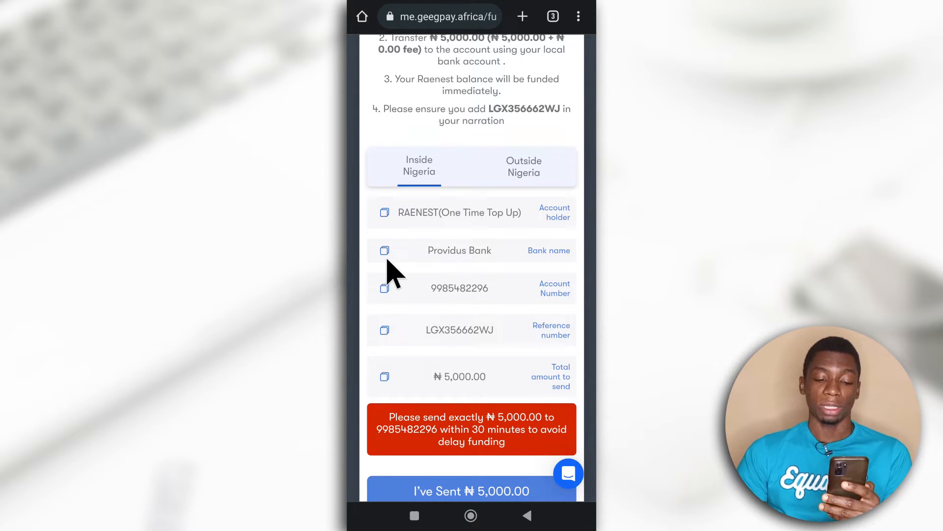
{"action": "mouse_move", "coordinate": [424, 300]}
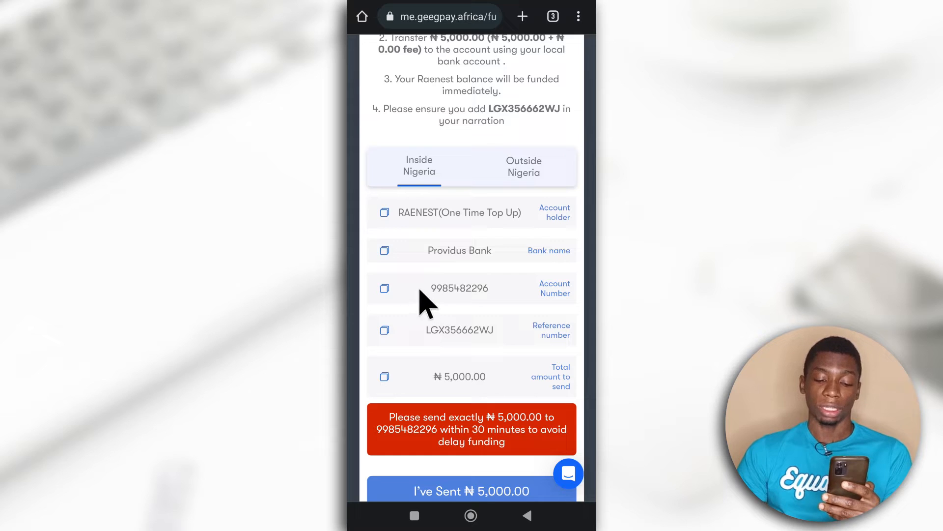
{"action": "mouse_move", "coordinate": [397, 352]}
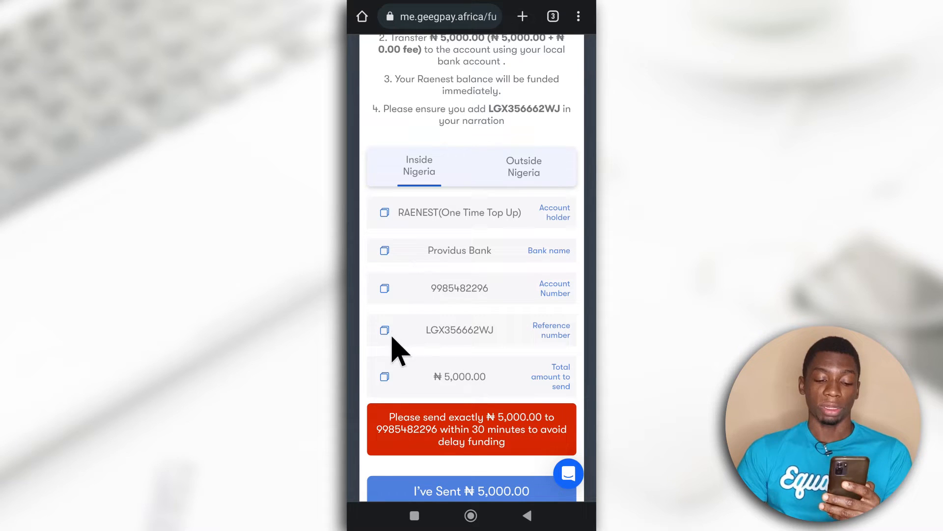
{"action": "mouse_move", "coordinate": [388, 310]}
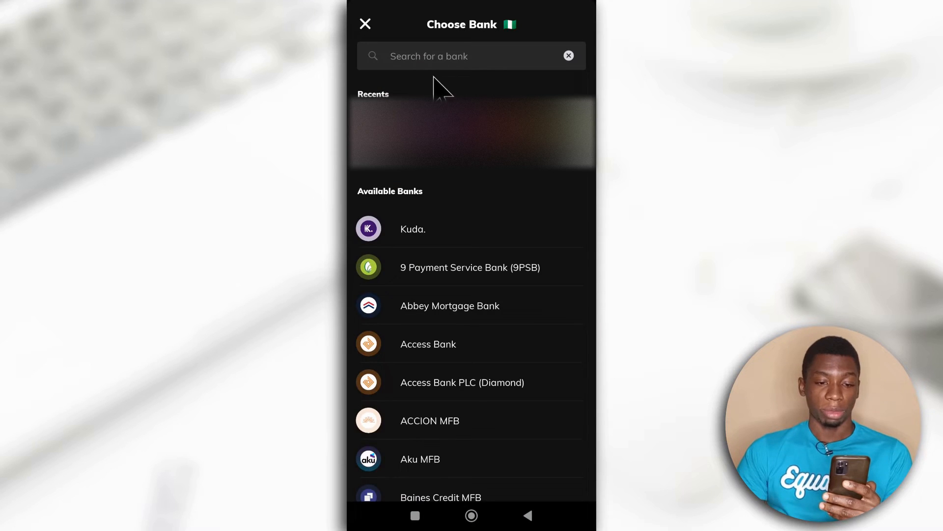
{"action": "type", "text": "pr"}
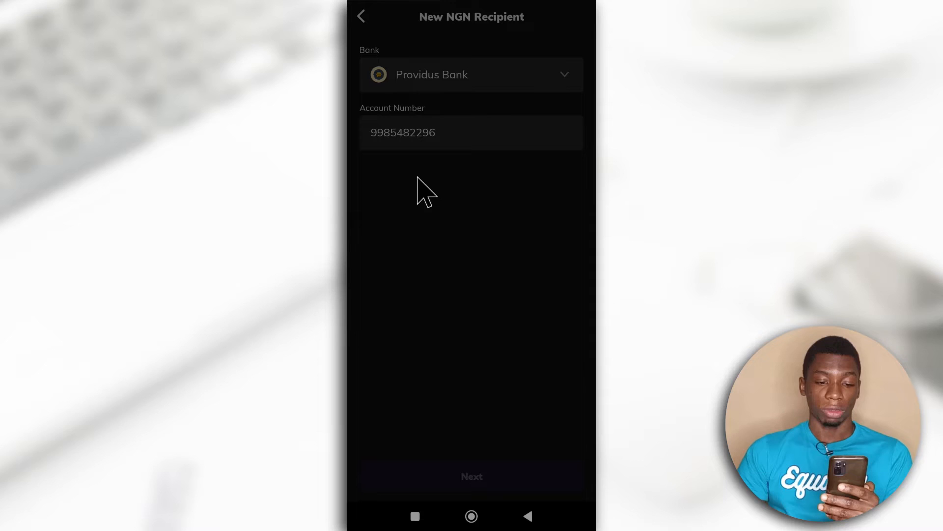
{"action": "left_click", "coordinate": [471, 476]}
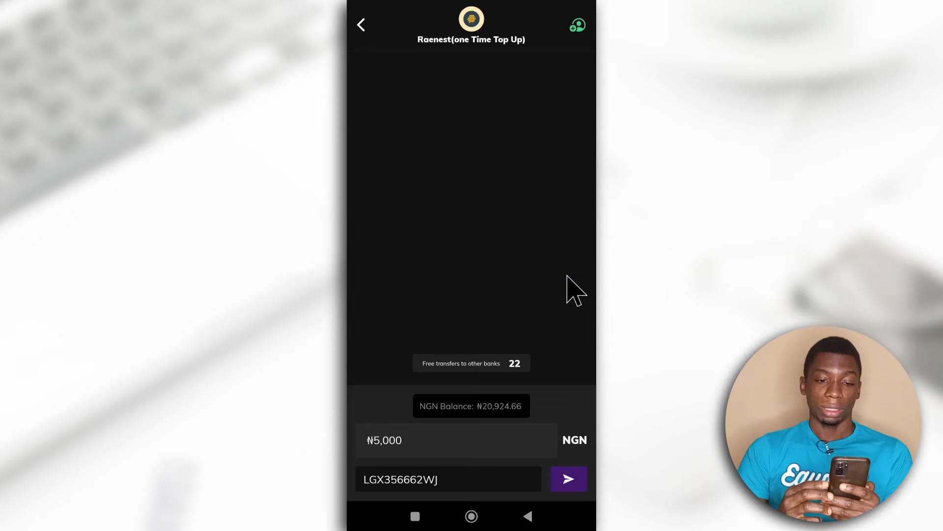
Step: Send ₦5,000 with narration LGX356662WJ and dismiss Kuda's transfer-sent confirmation
{"action": "left_click", "coordinate": [568, 479]}
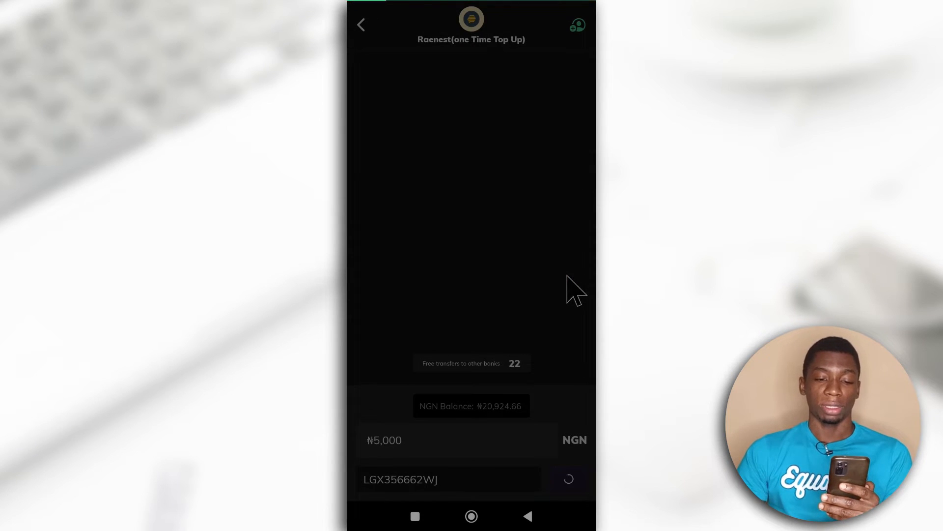
{"action": "left_click", "coordinate": [471, 479]}
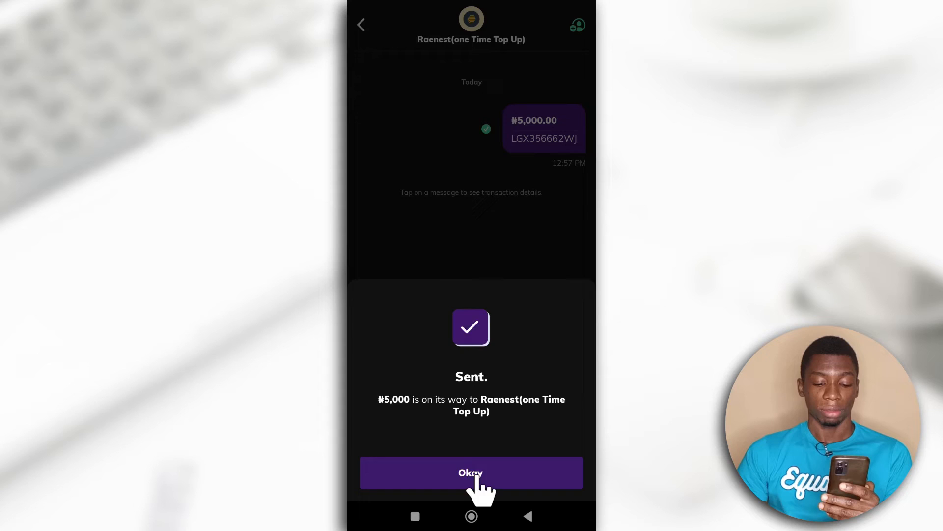
{"action": "left_click", "coordinate": [471, 473]}
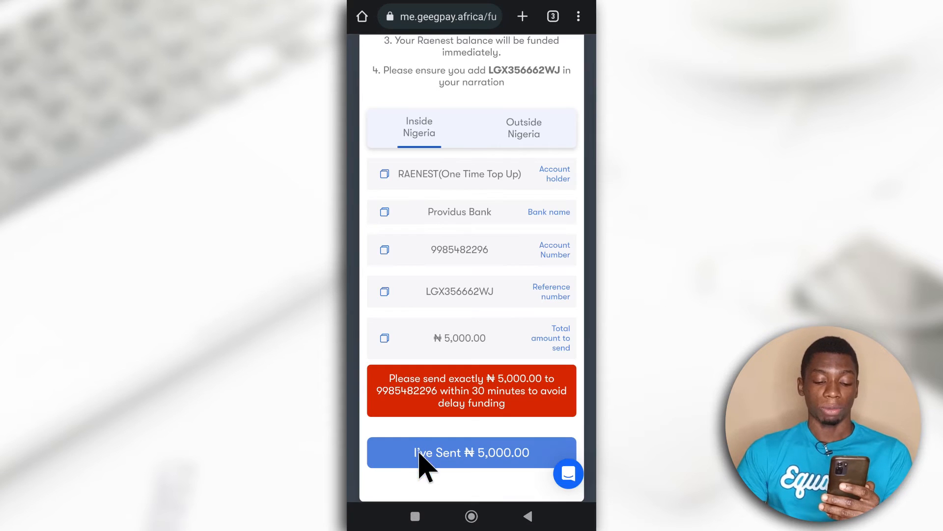
Step: Mark the ₦5,000 as sent and return to the dashboard showing a 5,000 NGN balance
{"action": "left_click", "coordinate": [472, 453]}
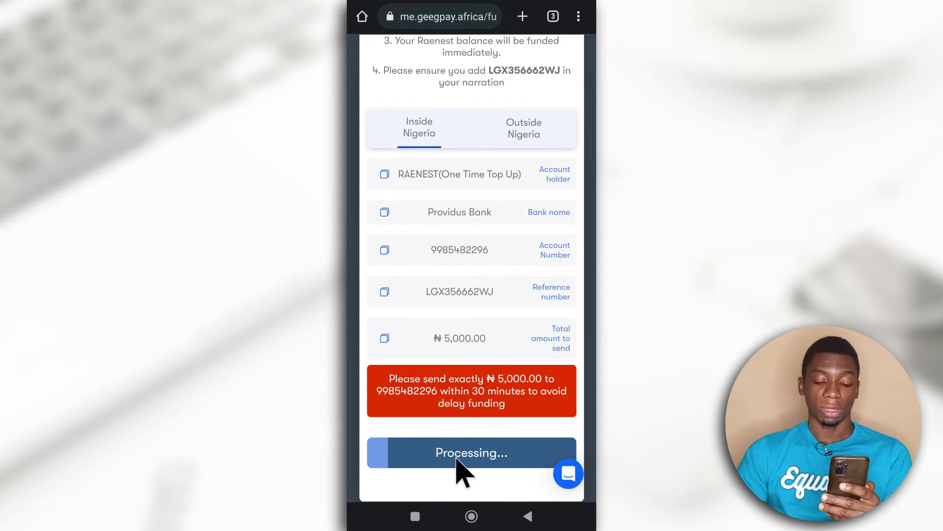
{"action": "left_click", "coordinate": [471, 452]}
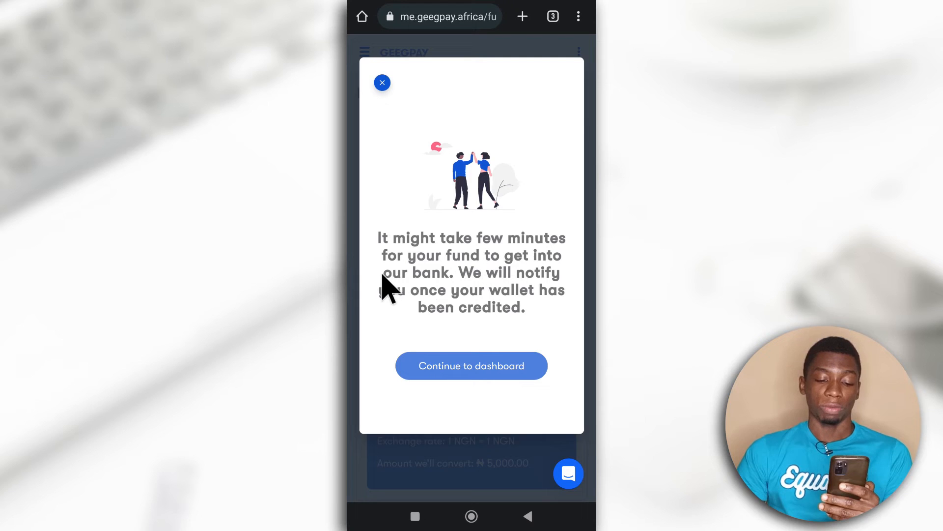
{"action": "mouse_move", "coordinate": [485, 298]}
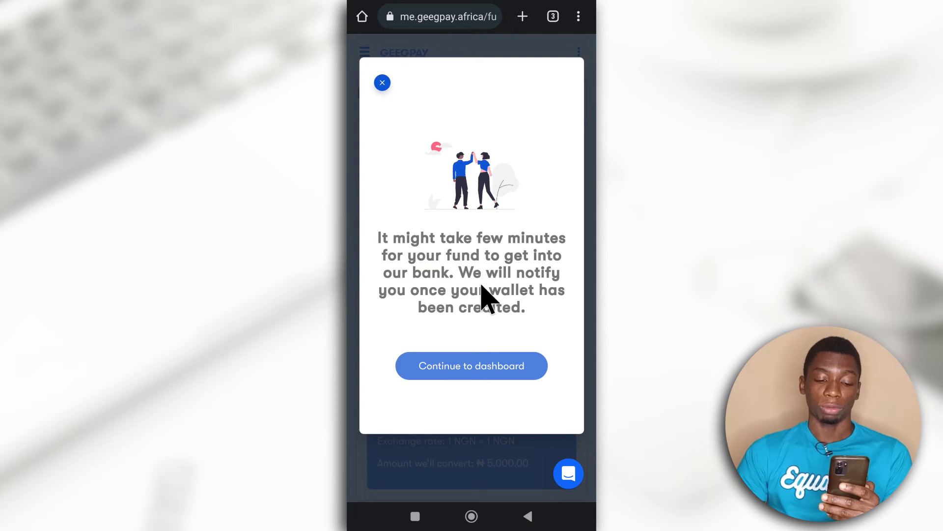
{"action": "mouse_move", "coordinate": [490, 313]}
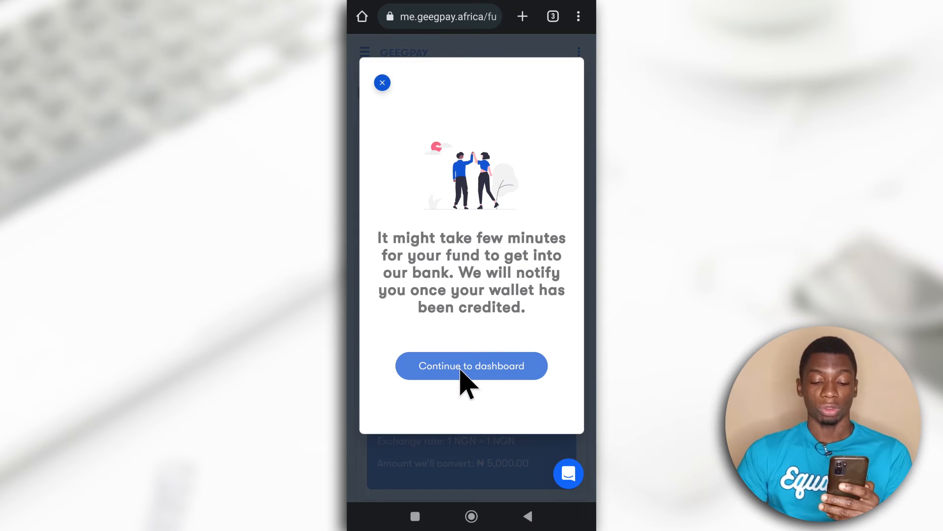
{"action": "left_click", "coordinate": [471, 365]}
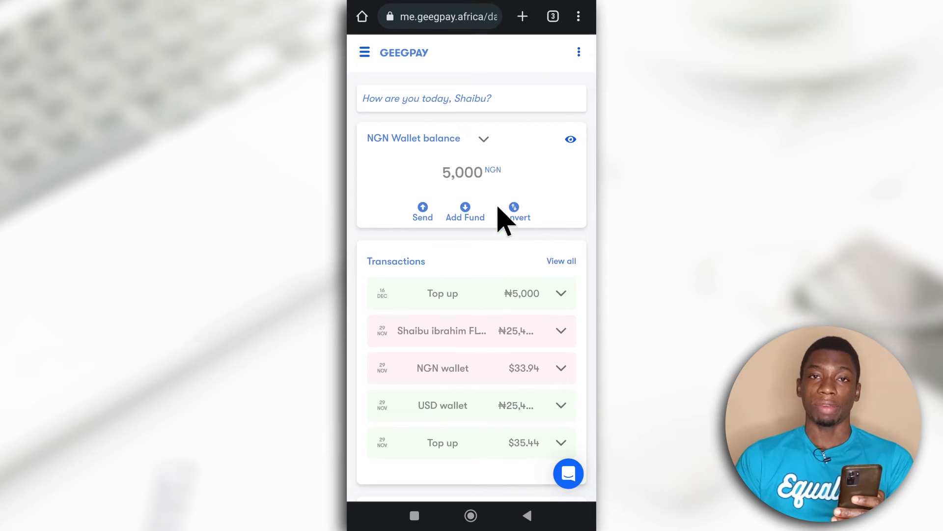
{"action": "mouse_move", "coordinate": [415, 165]}
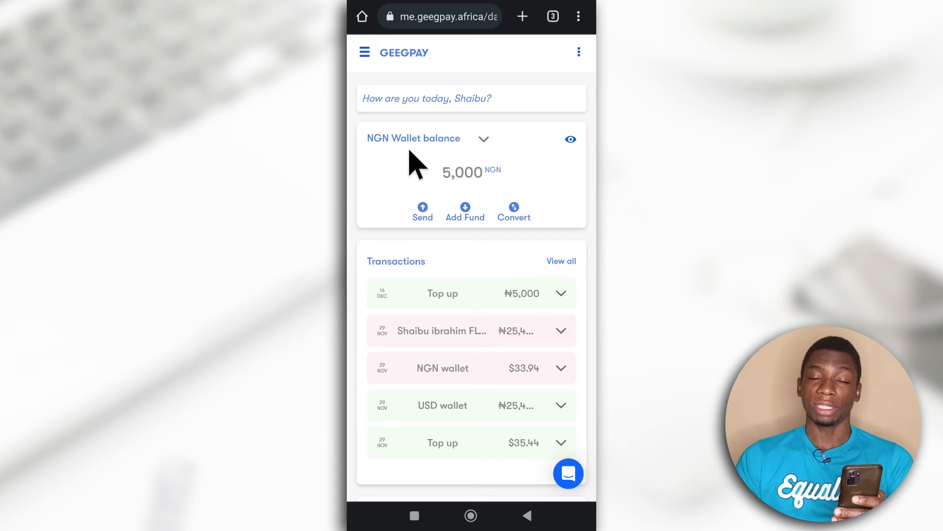
{"action": "mouse_move", "coordinate": [425, 168]}
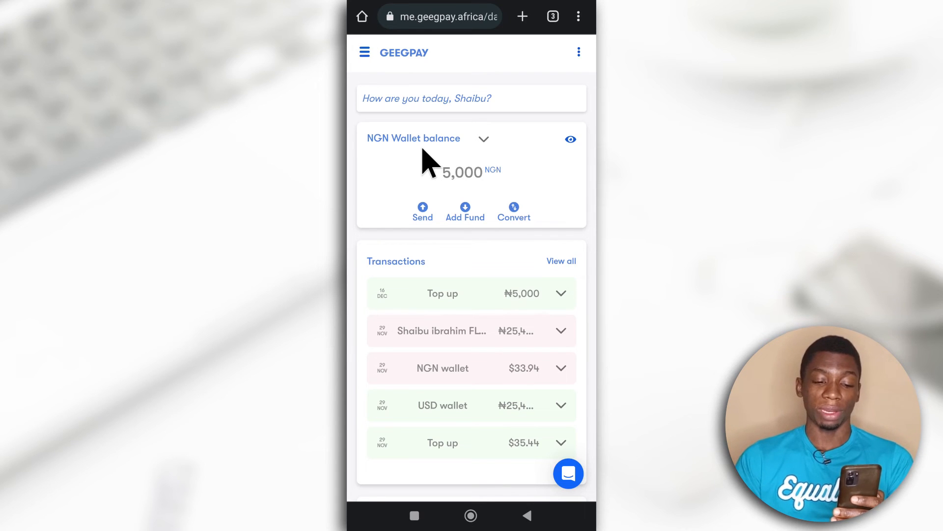